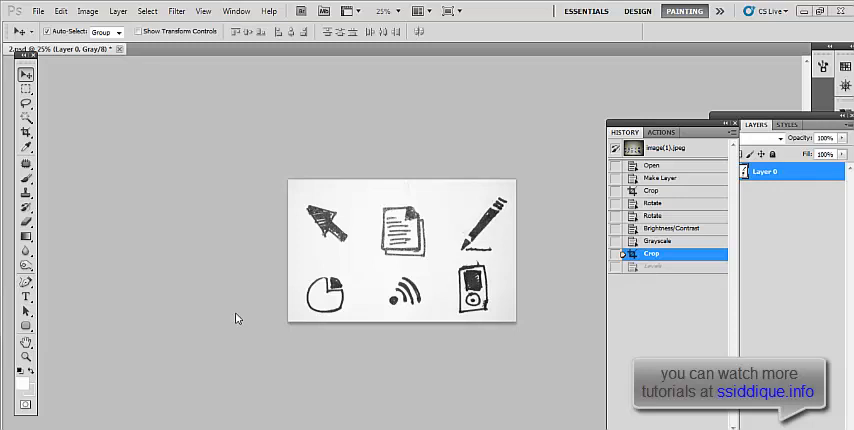
mouse_move(504, 328)
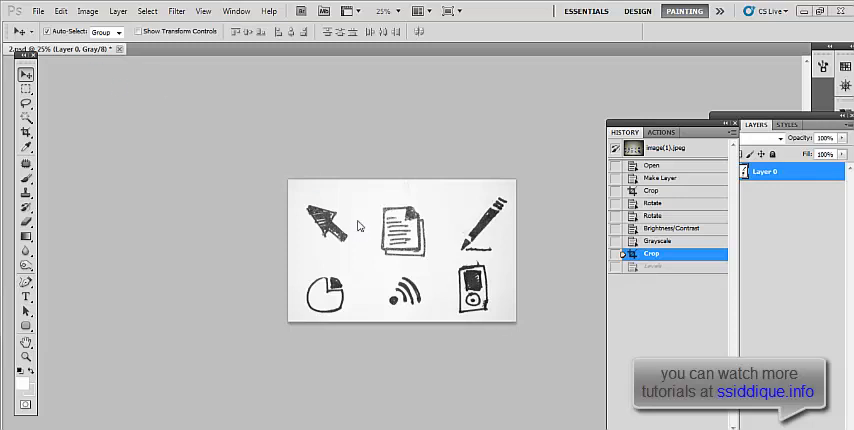
Step: Adjust Levels so the icon lines go solid black and the paper background pure white
left_click(106, 12)
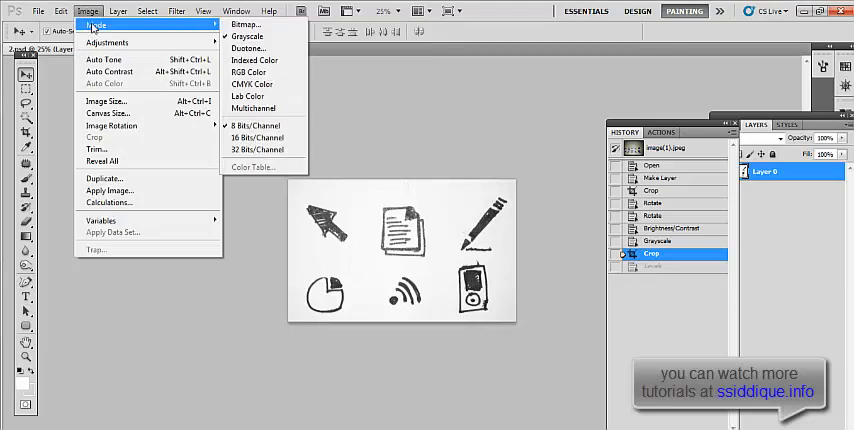
mouse_move(254, 36)
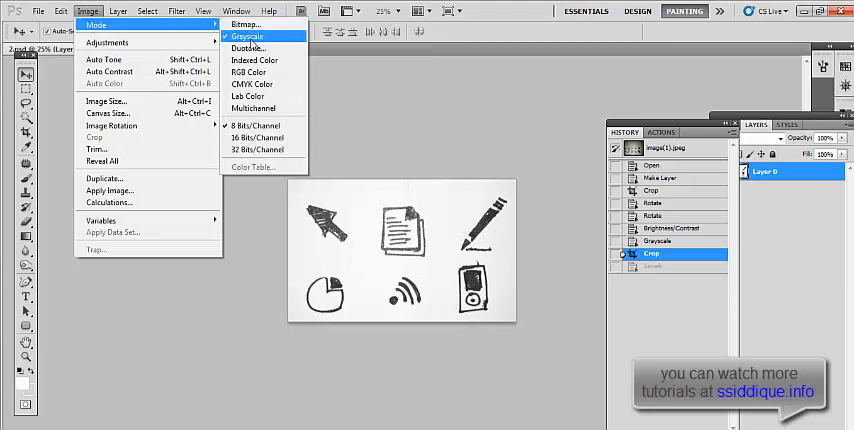
mouse_move(110, 42)
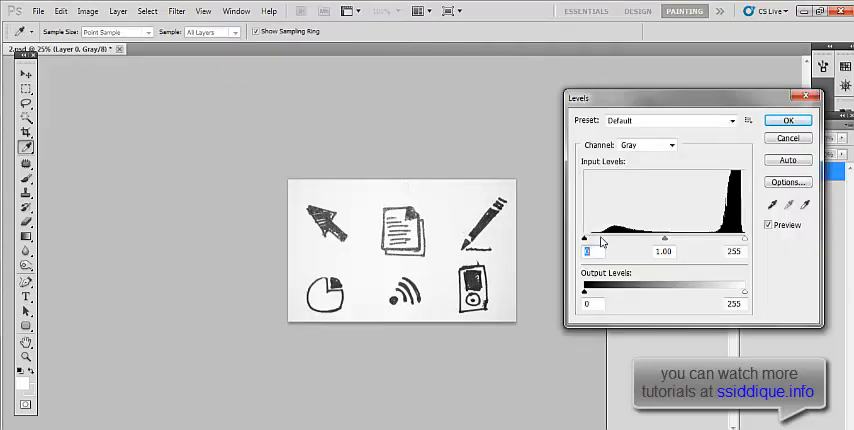
left_click_drag(584, 238, 610, 238)
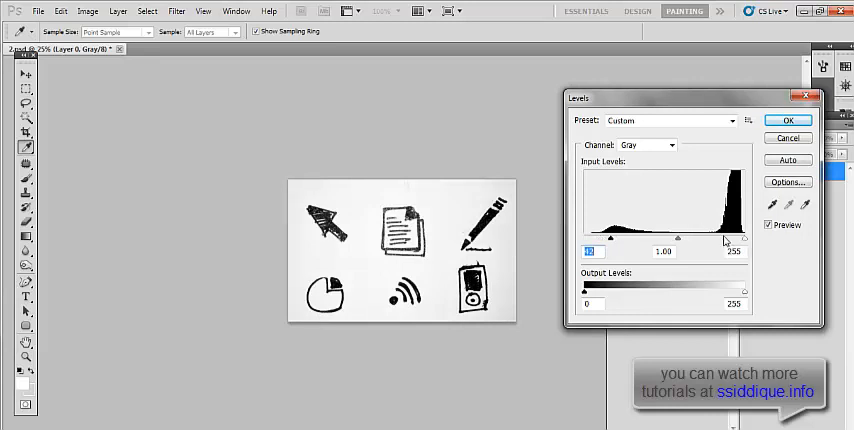
left_click_drag(744, 240, 712, 240)
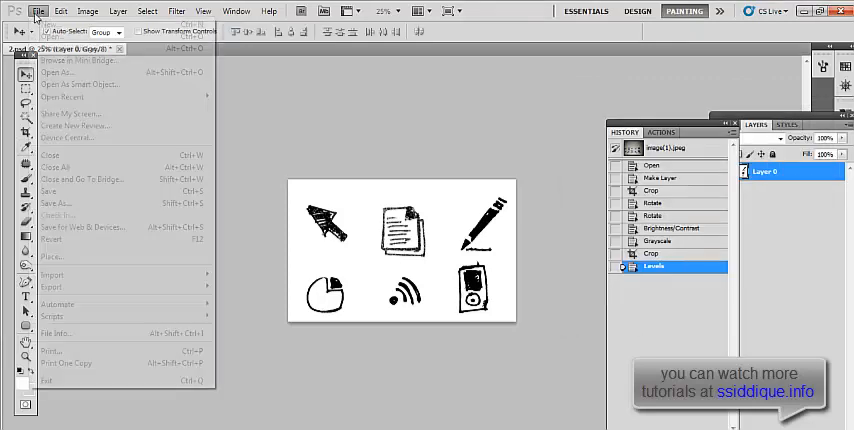
Step: Save the image to the Desktop as 2.jpg at maximum JPEG quality, replacing the existing file
left_click(60, 204)
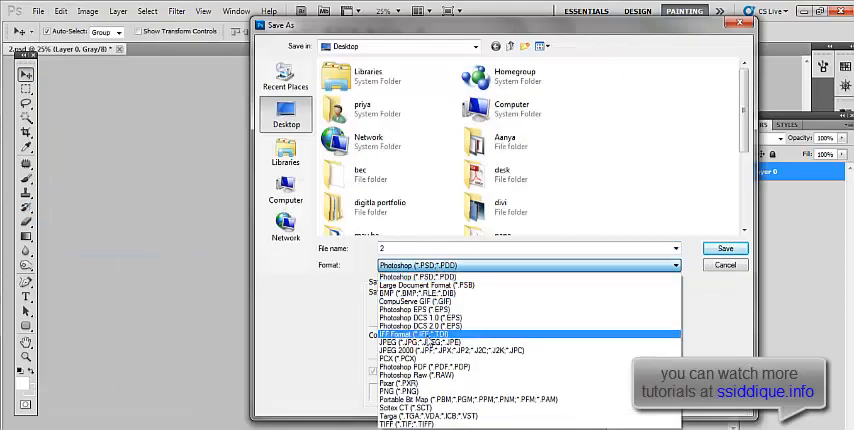
left_click(410, 340)
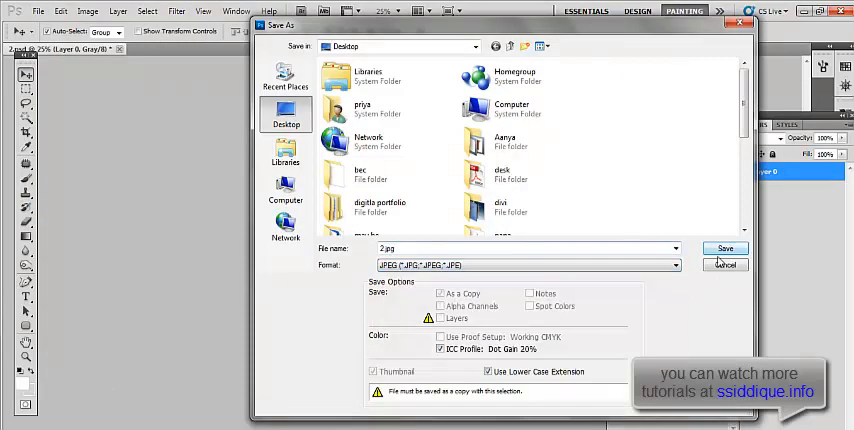
left_click(720, 248)
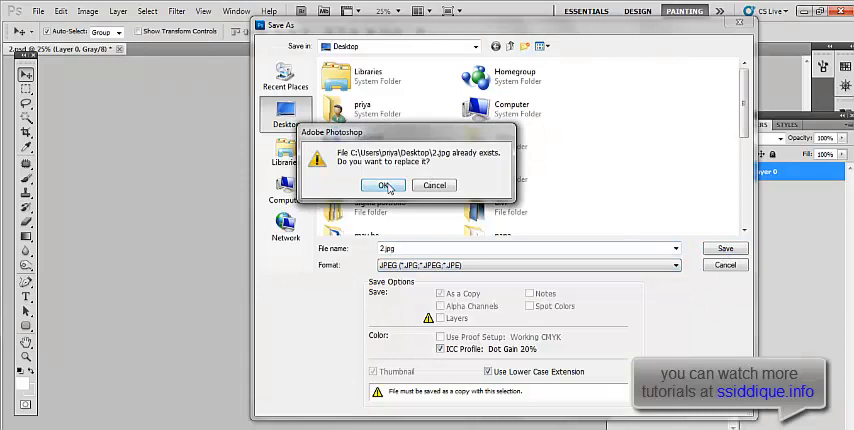
left_click(384, 184)
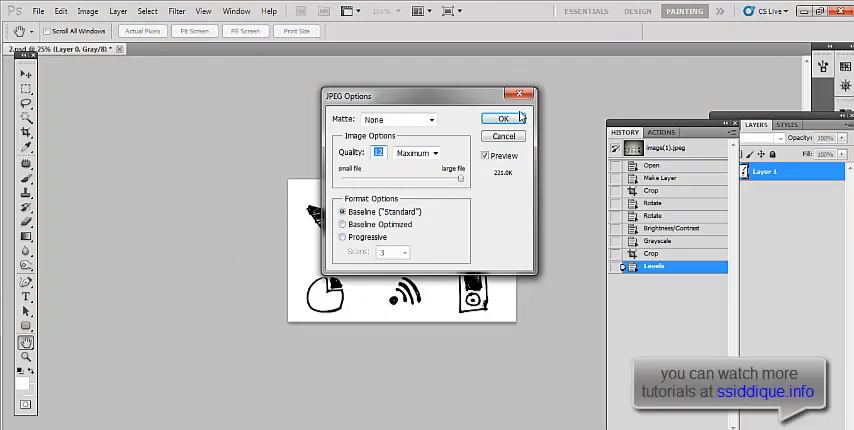
left_click(508, 118)
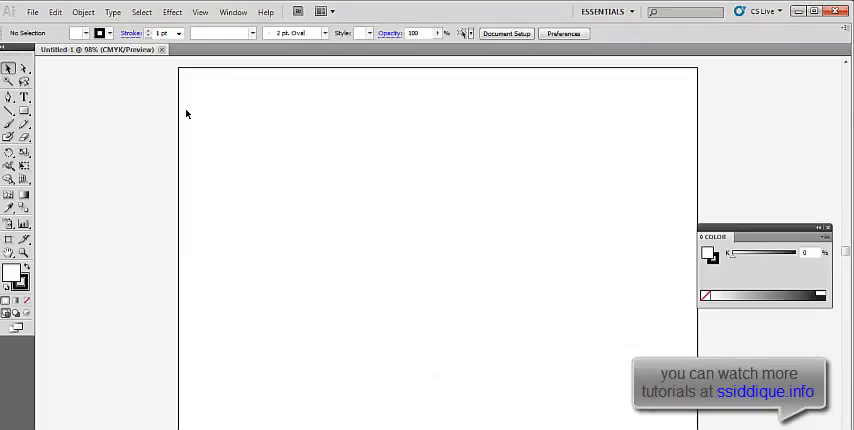
Step: Open the 2.jpg icon scan from the Desktop as an Illustrator document
left_click(44, 12)
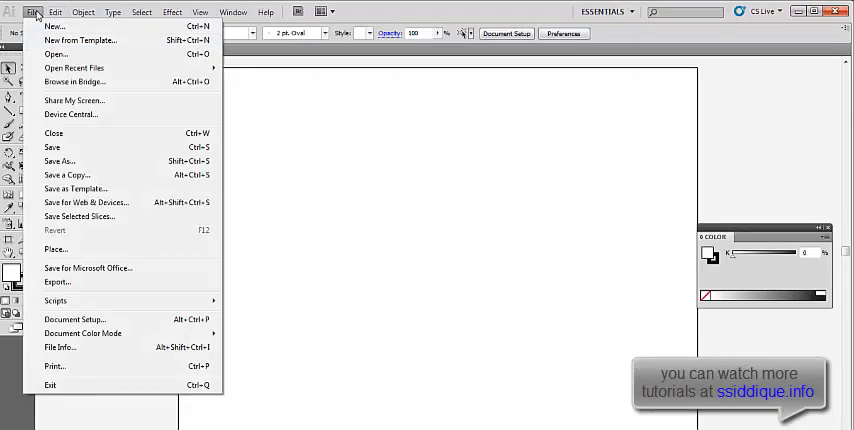
left_click(58, 54)
type("2")
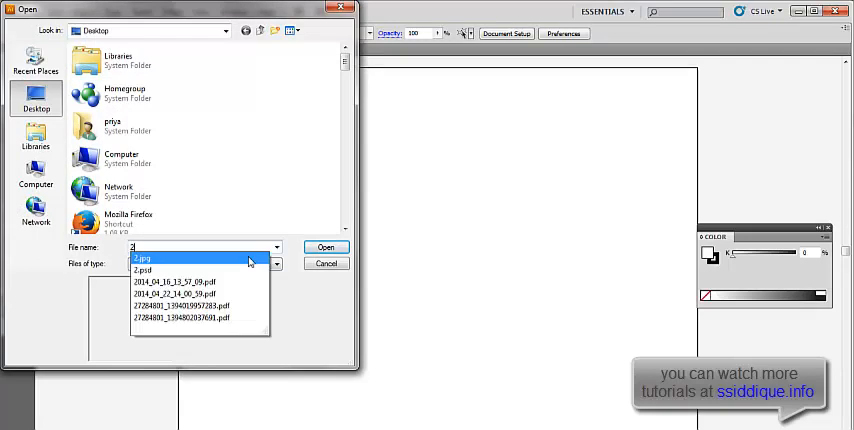
left_click(144, 248)
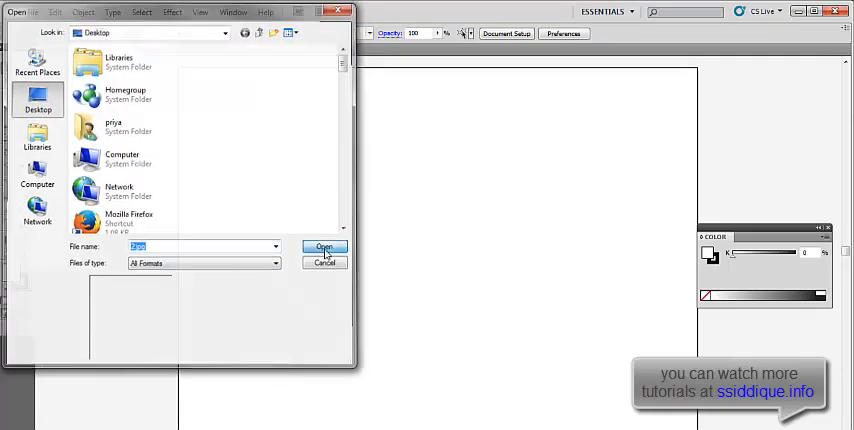
left_click(324, 248)
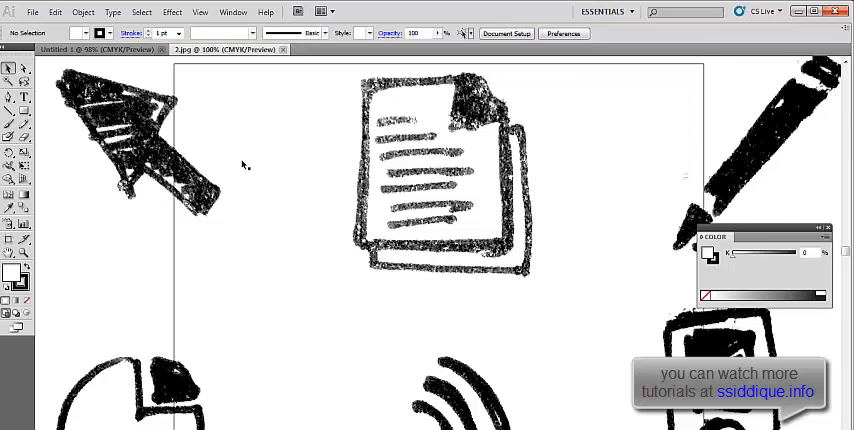
mouse_move(48, 92)
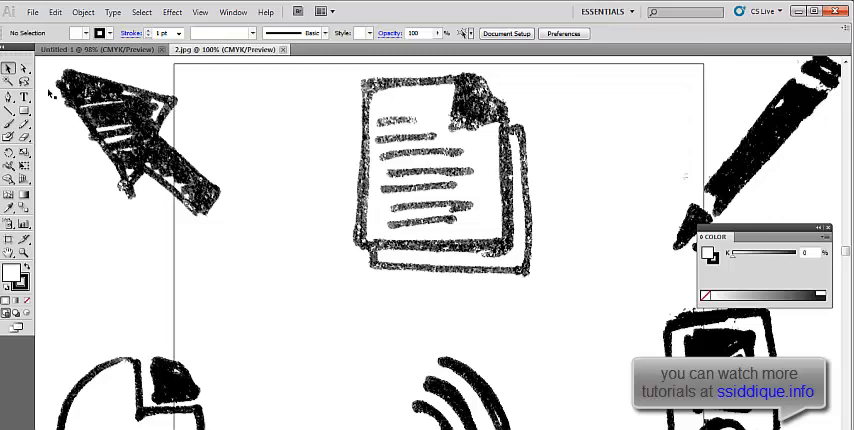
mouse_move(220, 136)
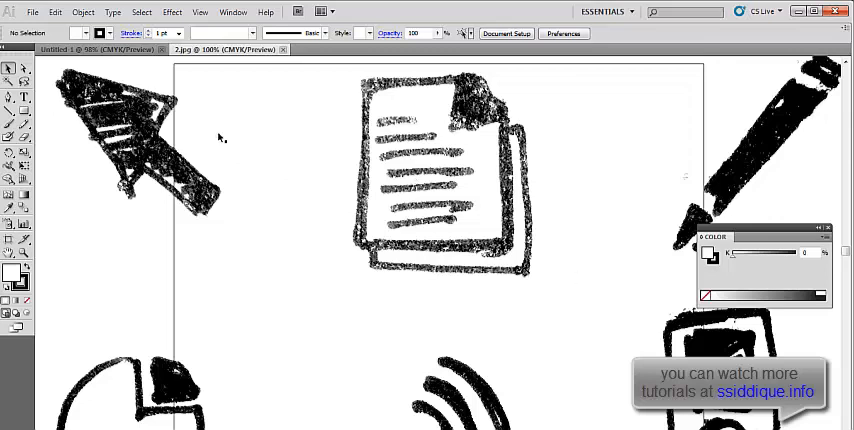
mouse_move(308, 124)
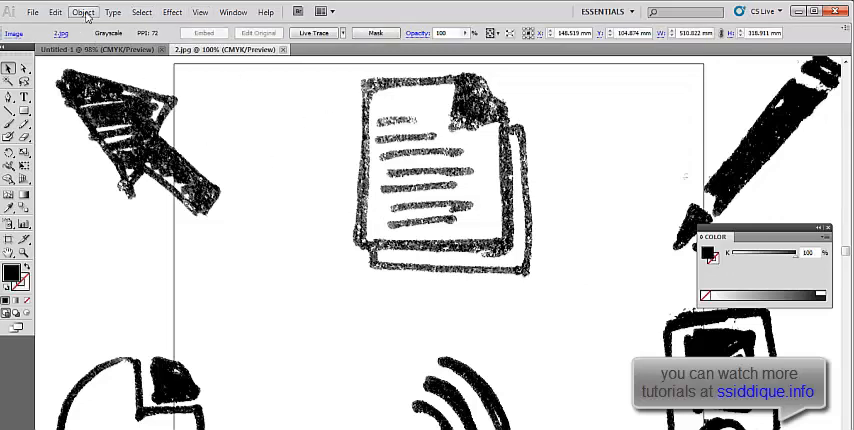
Step: Browse the Object, Edit and Type menus, then fit the whole artboard in the window
left_click(82, 12)
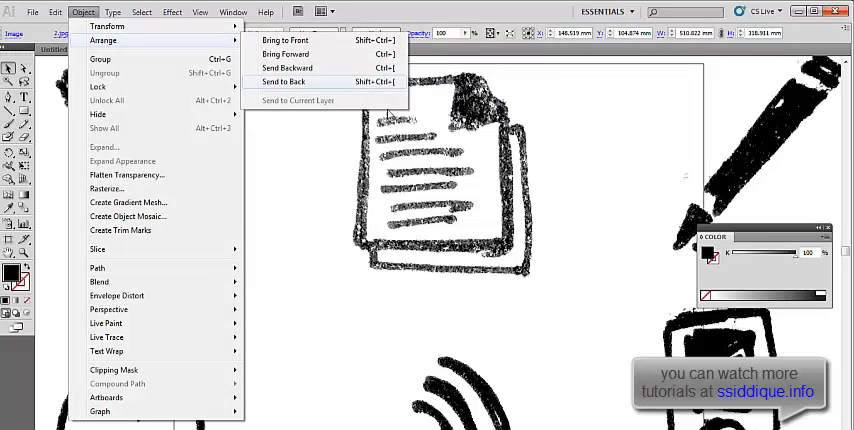
left_click(284, 72)
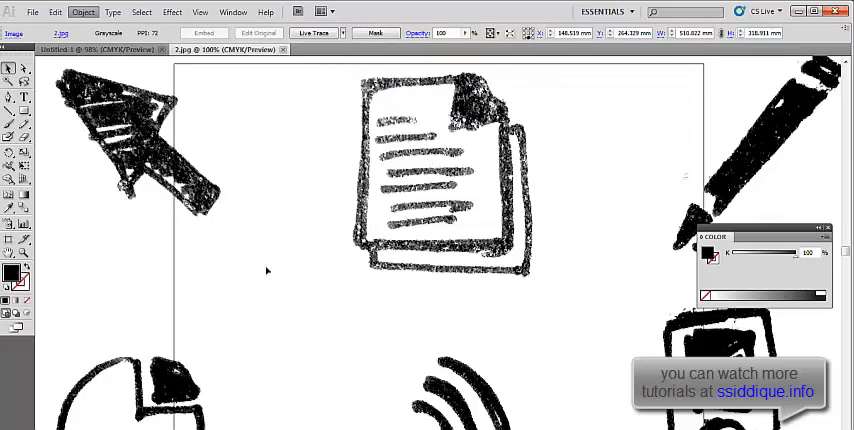
mouse_move(348, 218)
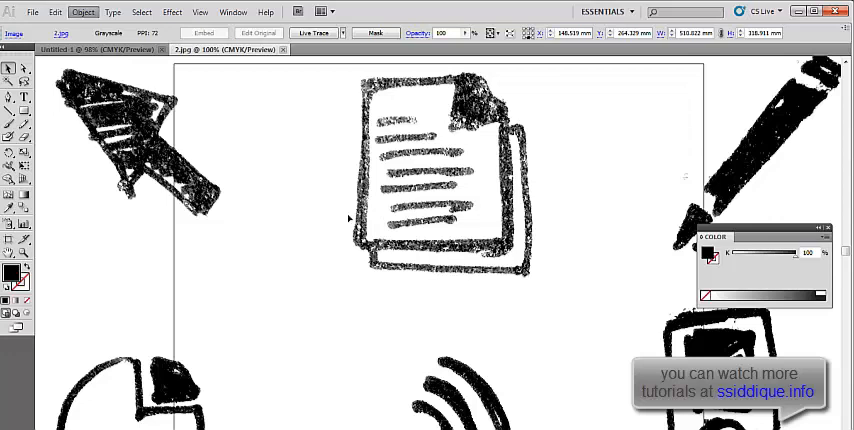
left_click(54, 12)
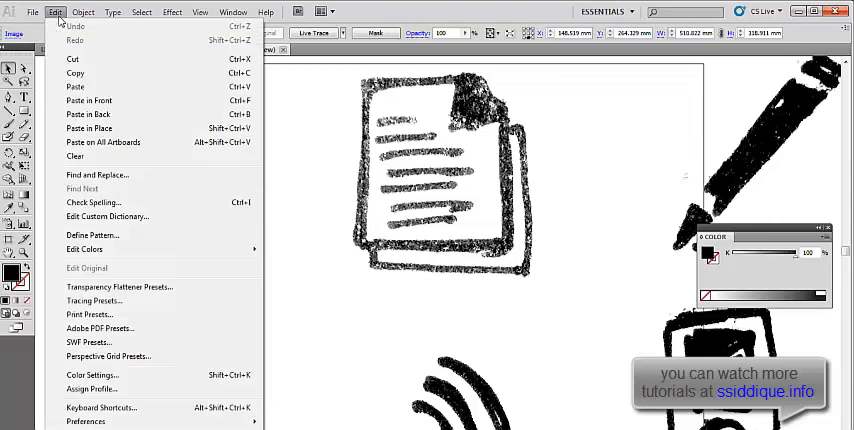
left_click(108, 12)
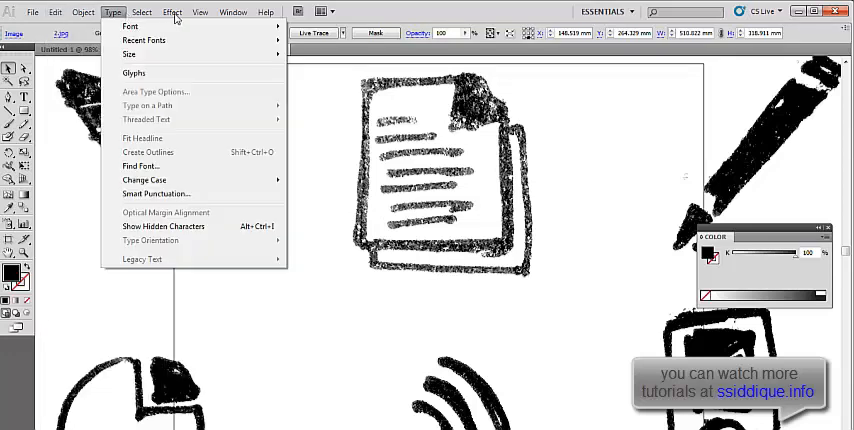
left_click(84, 12)
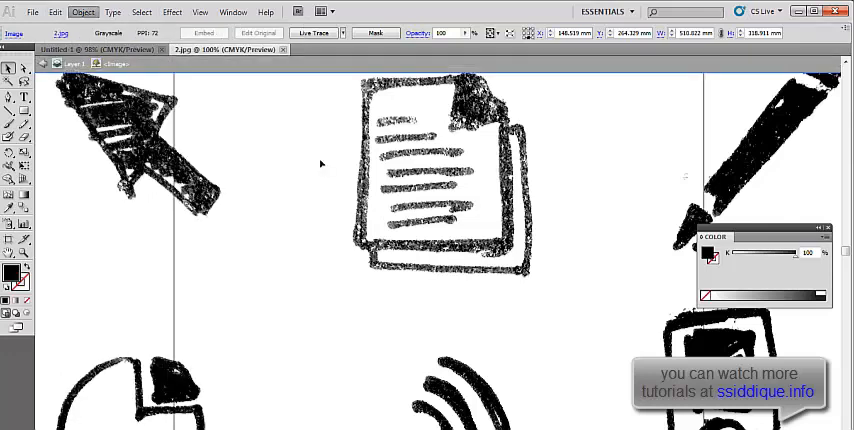
left_click(204, 12)
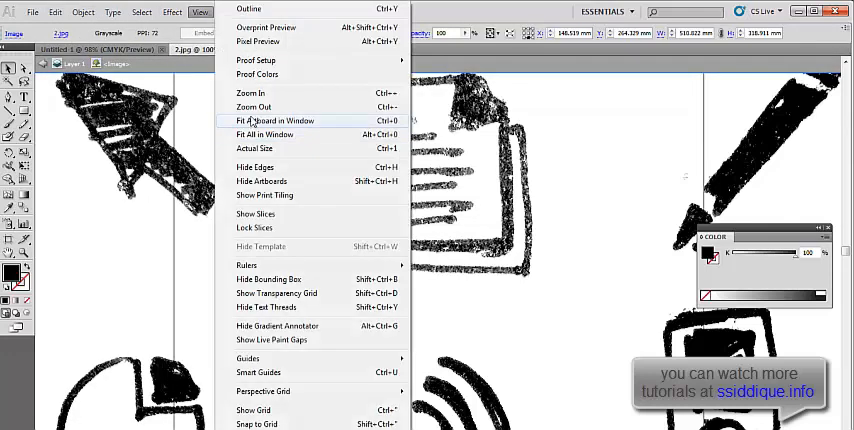
left_click(276, 120)
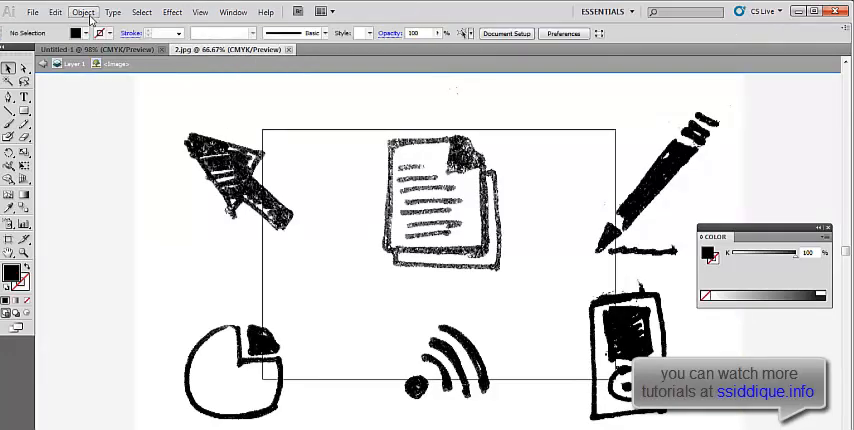
Step: Select the placed scan and apply Live Trace to turn the six sketches into vector artwork
left_click(84, 12)
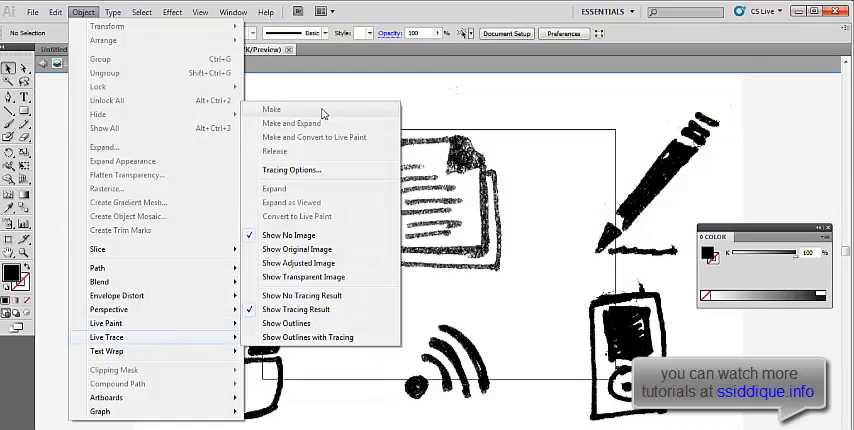
left_click(272, 110)
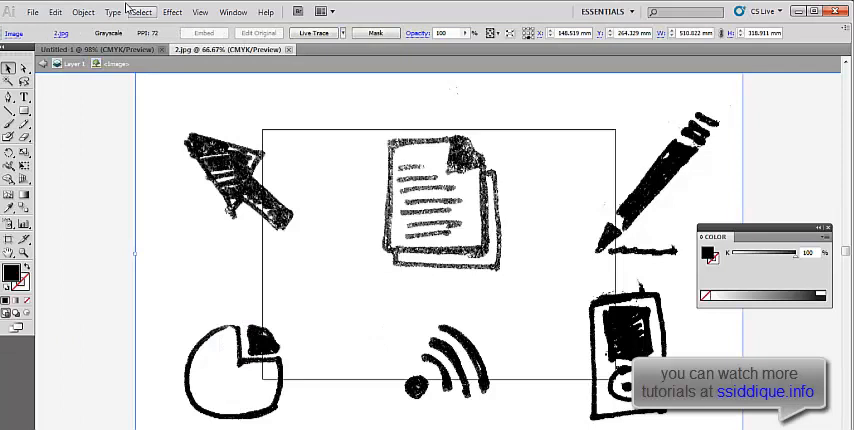
left_click(84, 12)
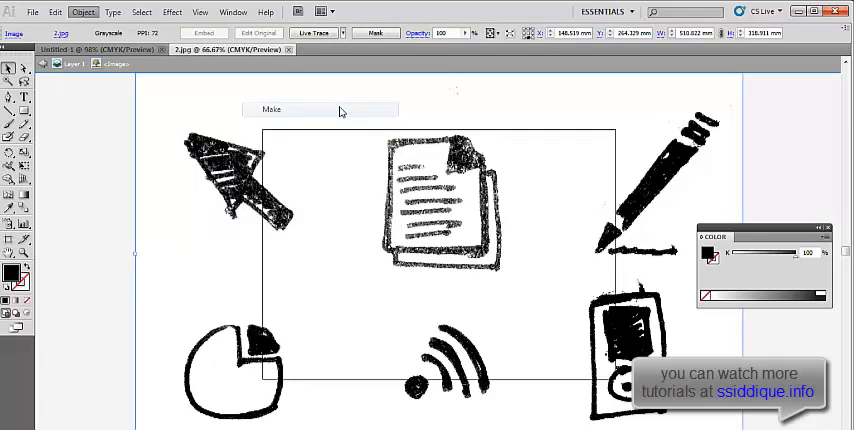
left_click(272, 110)
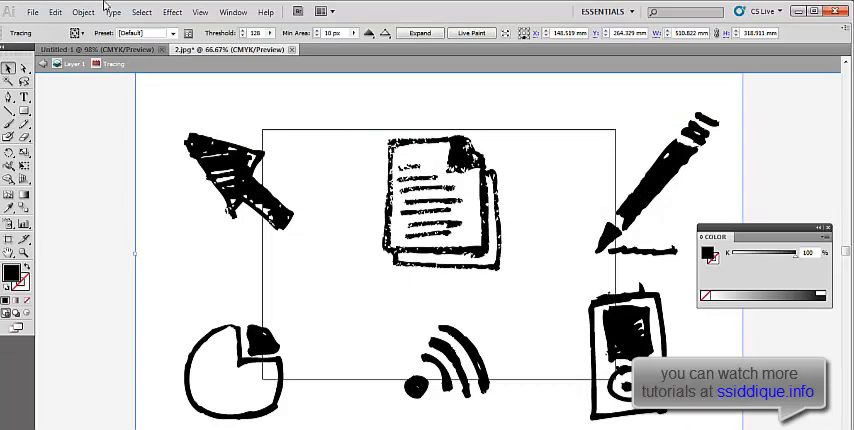
left_click(86, 12)
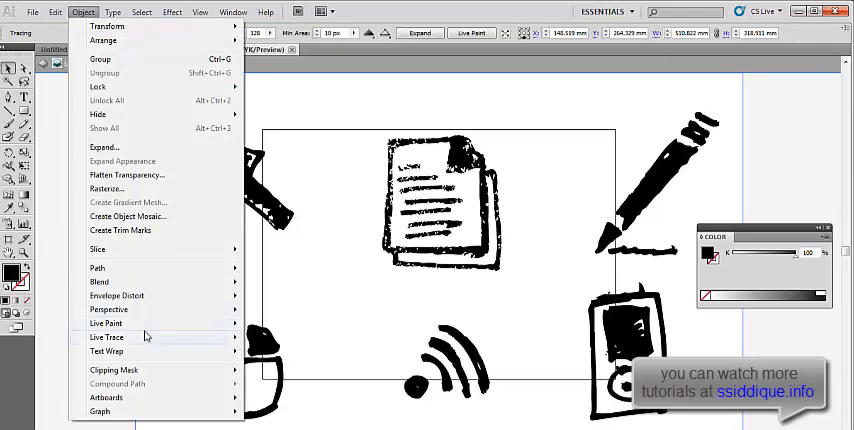
Step: Retrace with Tracing Options set to include Strokes and Ignore White
left_click(116, 336)
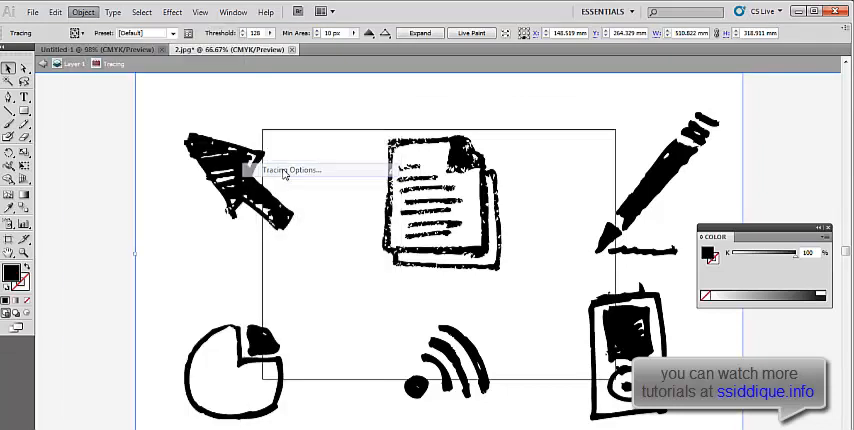
left_click(292, 168)
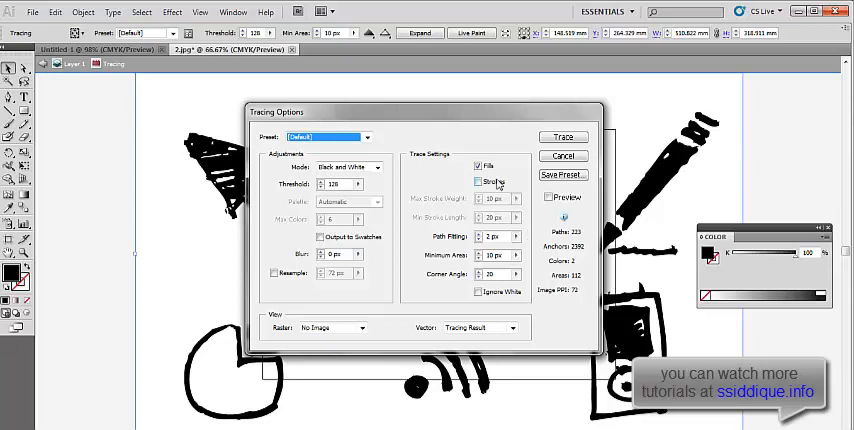
left_click(476, 180)
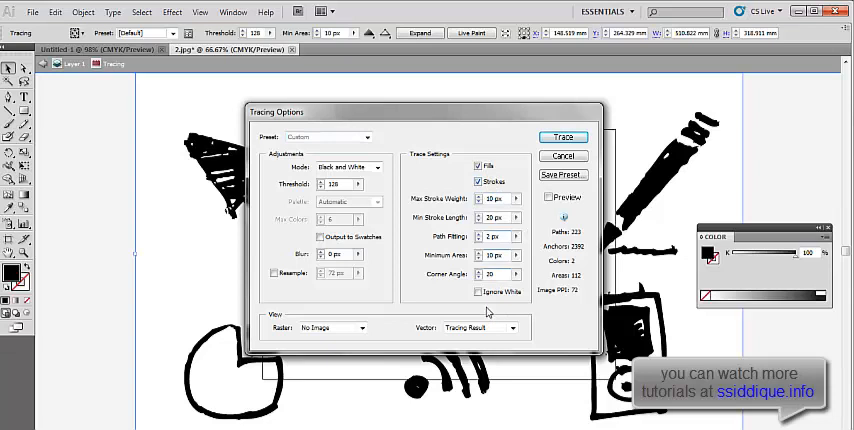
left_click(478, 292)
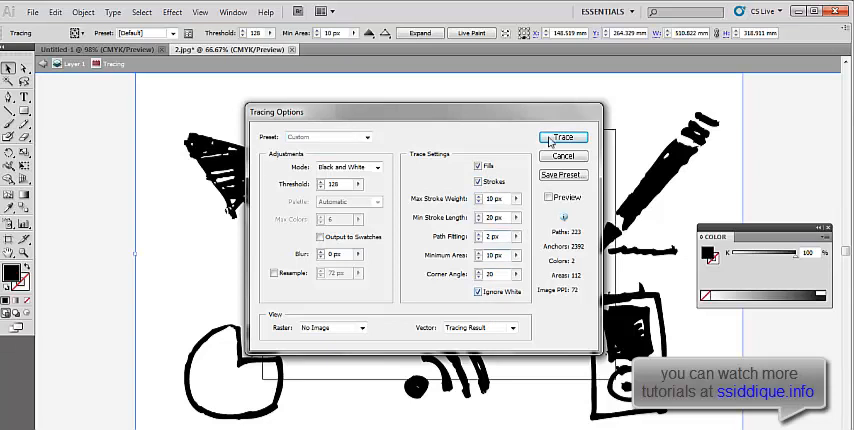
left_click(560, 136)
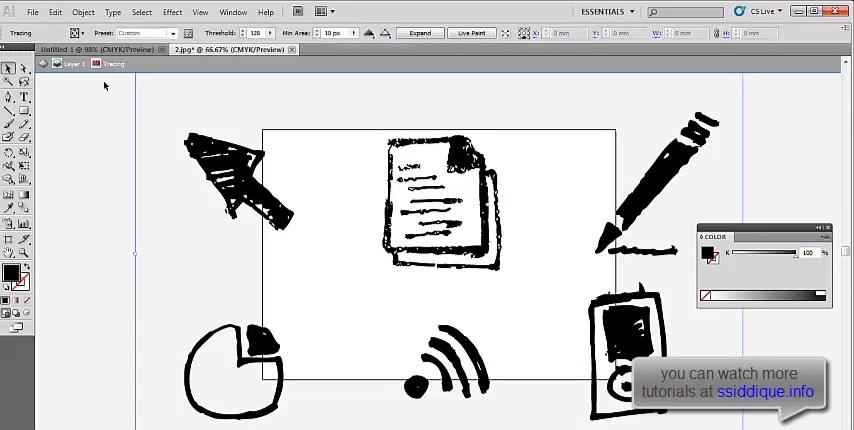
Step: Save the traced icons as an Adobe Illustrator (*.AI) file on the Desktop
left_click(44, 12)
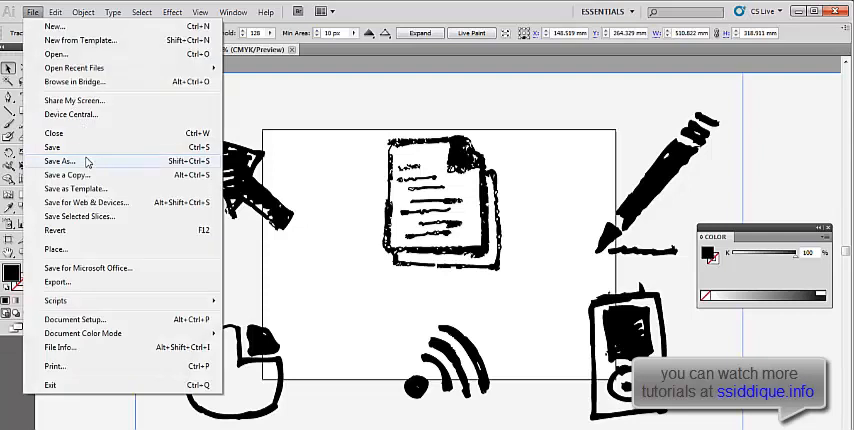
left_click(58, 160)
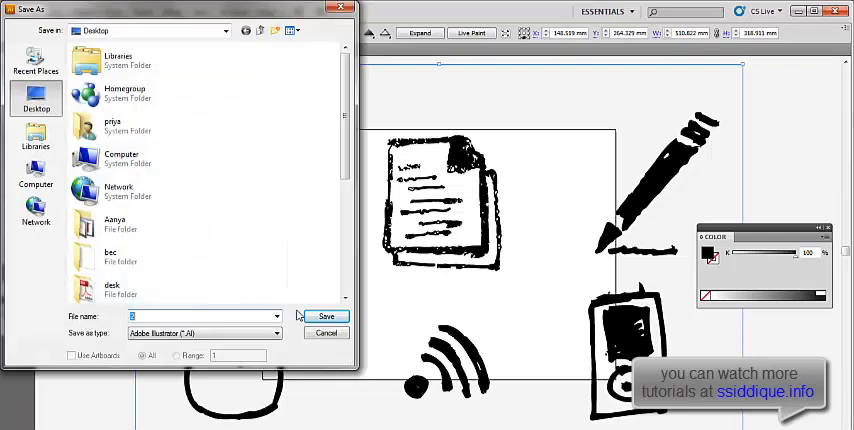
left_click(324, 316)
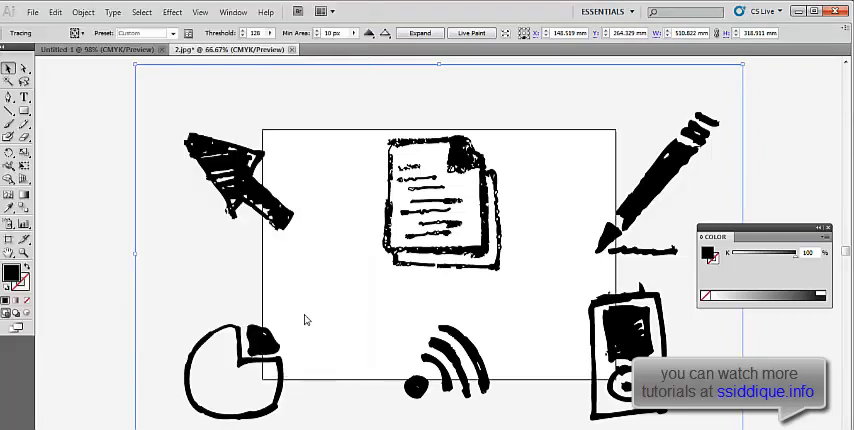